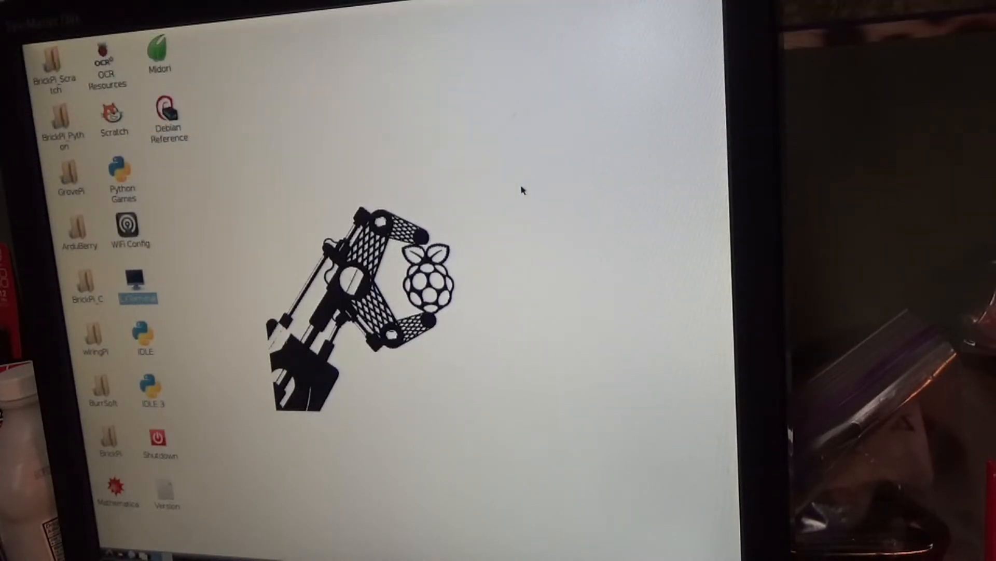
pyautogui.moveTo(476, 198)
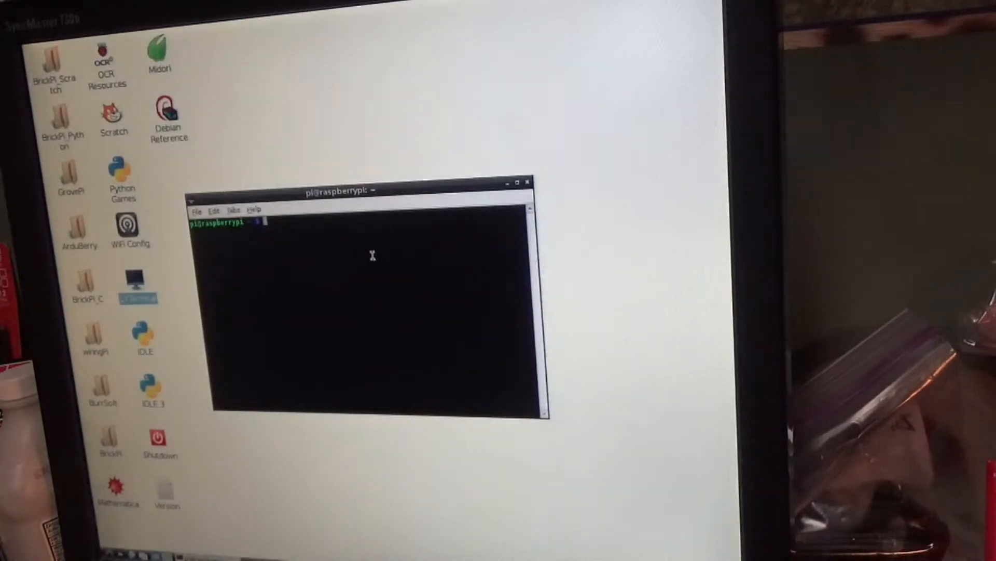
# Enter the command 'sudo python tivision.py' at the terminal prompt to launch the TIVISION script
pyautogui.write('sudo python tivision.py')
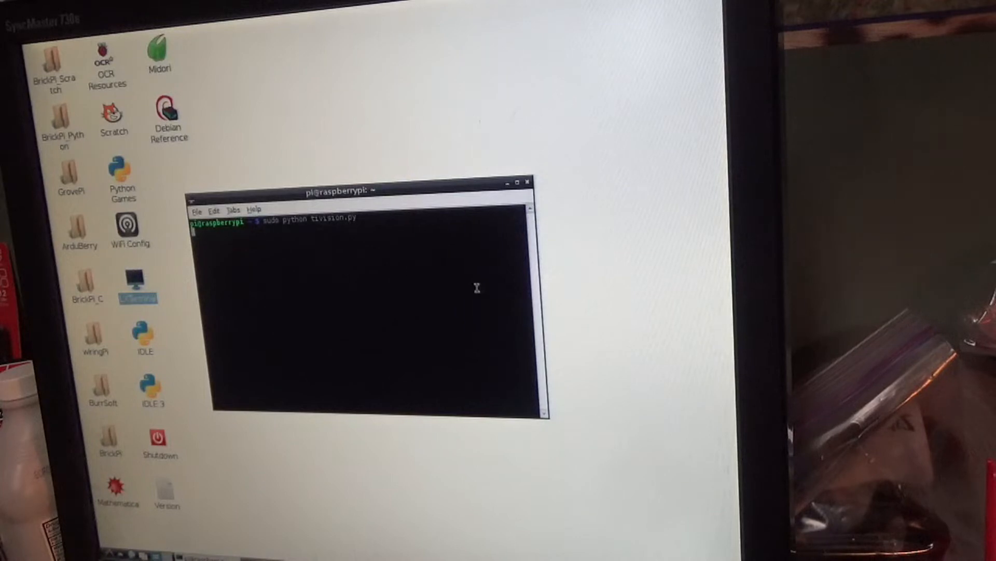
pyautogui.moveTo(585, 282)
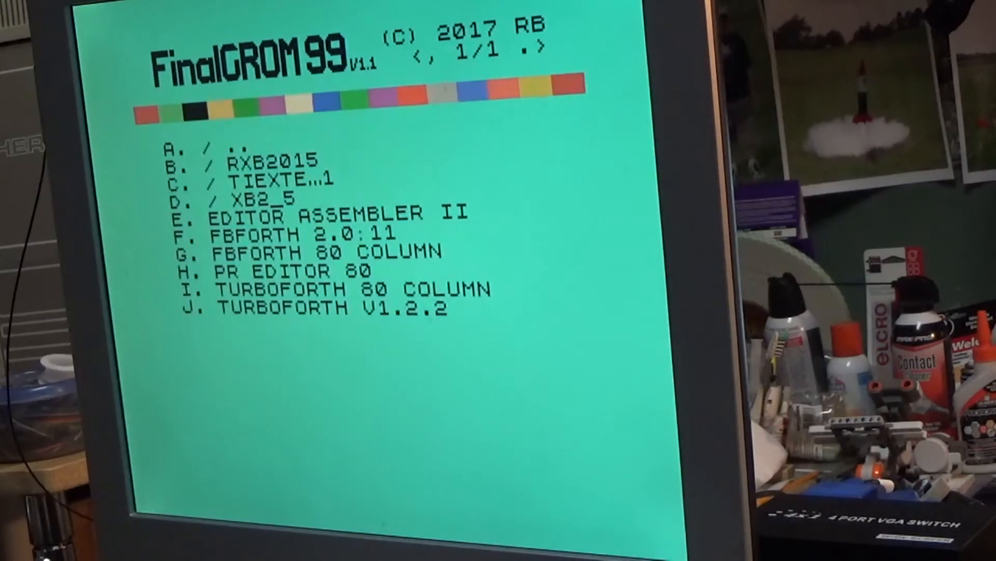
# Choose Editor Assembler, Load and Run, and enter the file name DSK5.TIVISIONHT
pyautogui.press('e')
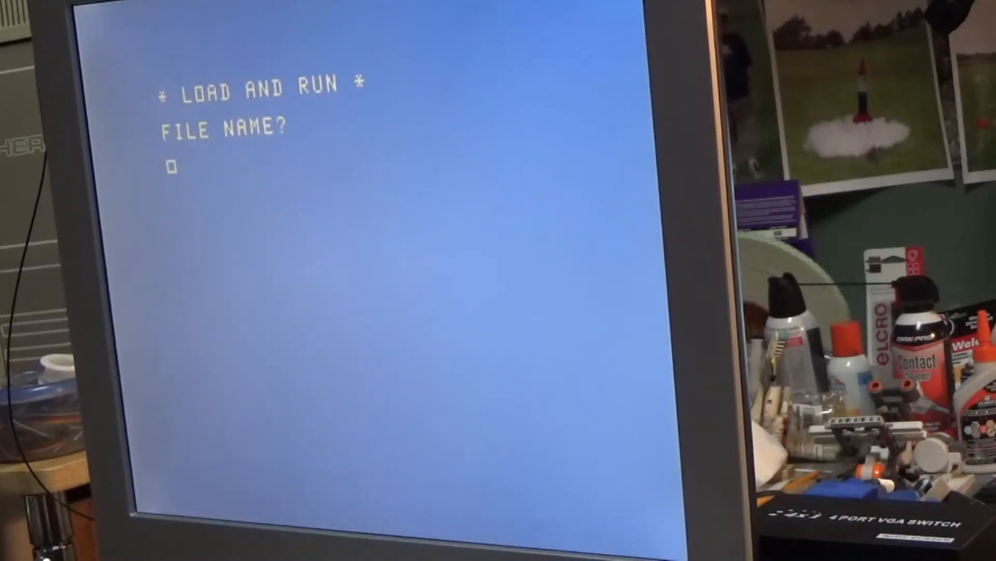
pyautogui.write('TIVISION')
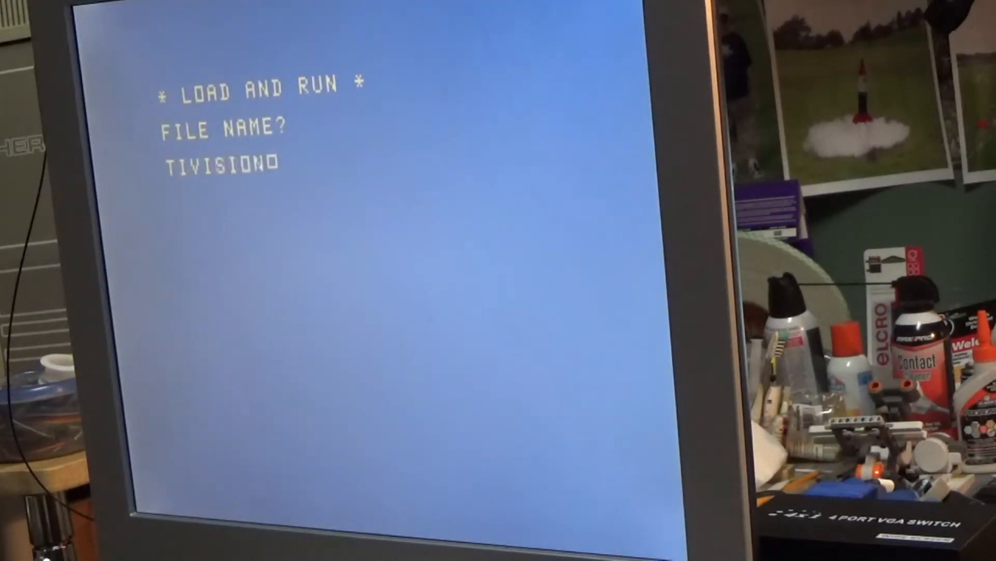
pyautogui.write('HT')
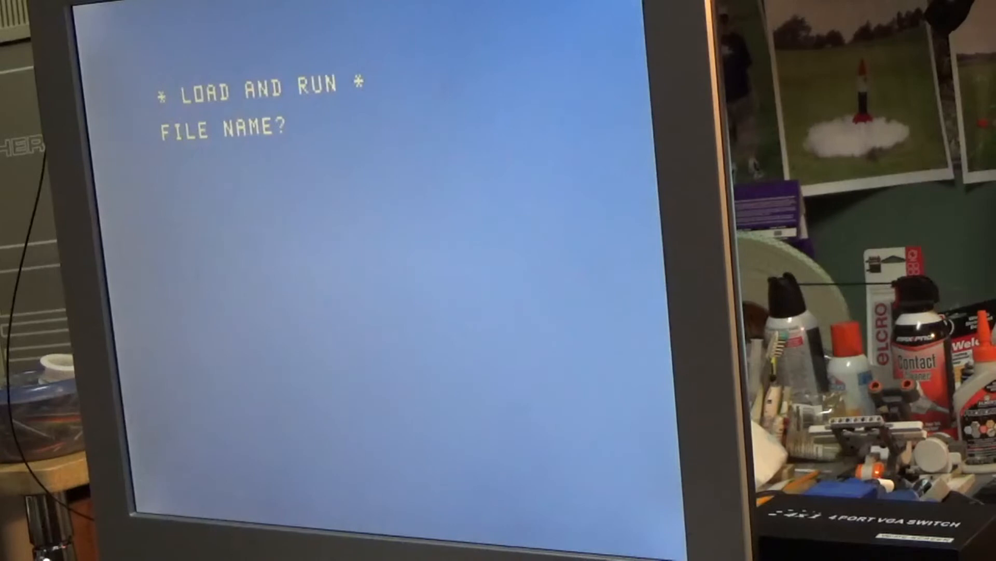
pyautogui.write('DSK5')
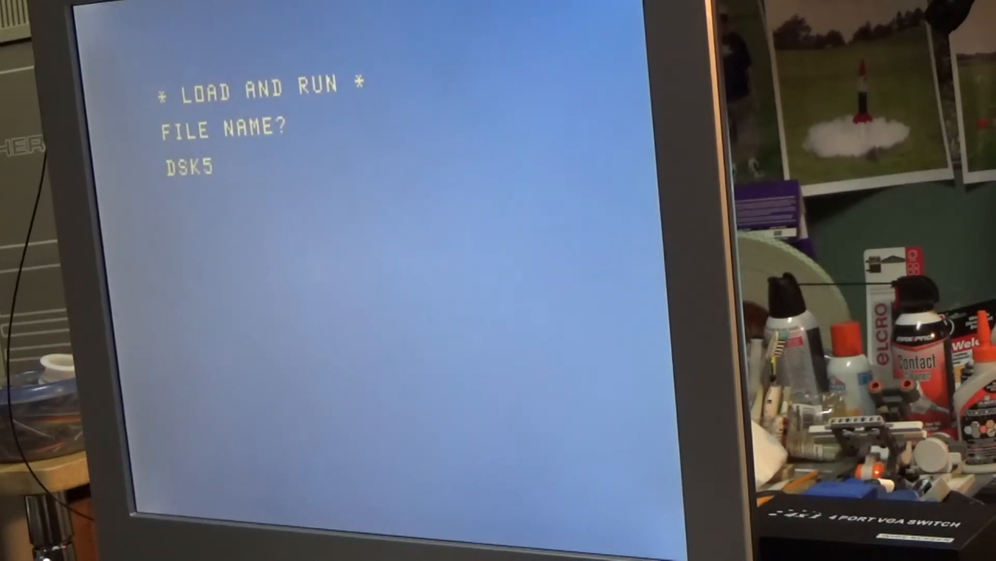
pyautogui.write('.TIVISIONHO')
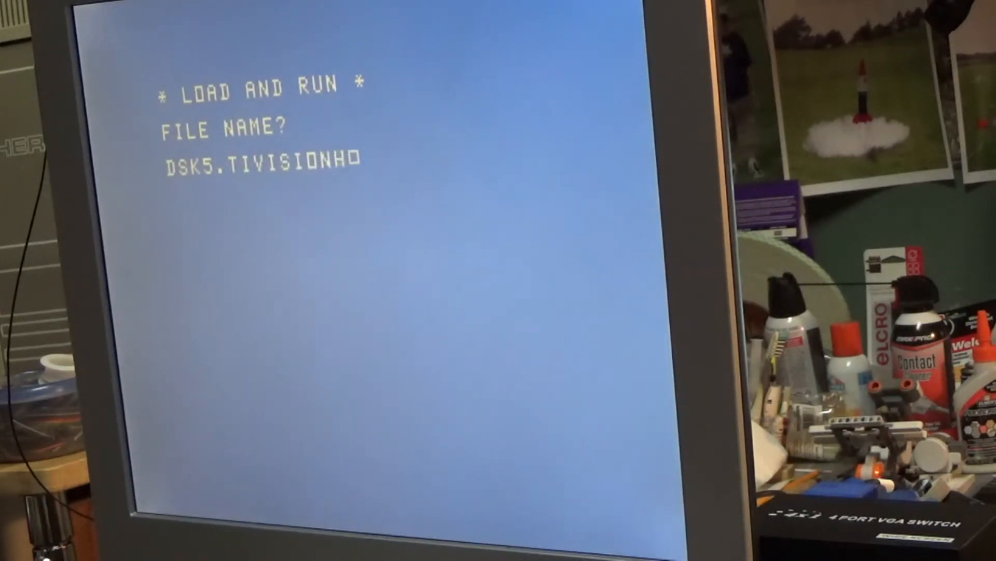